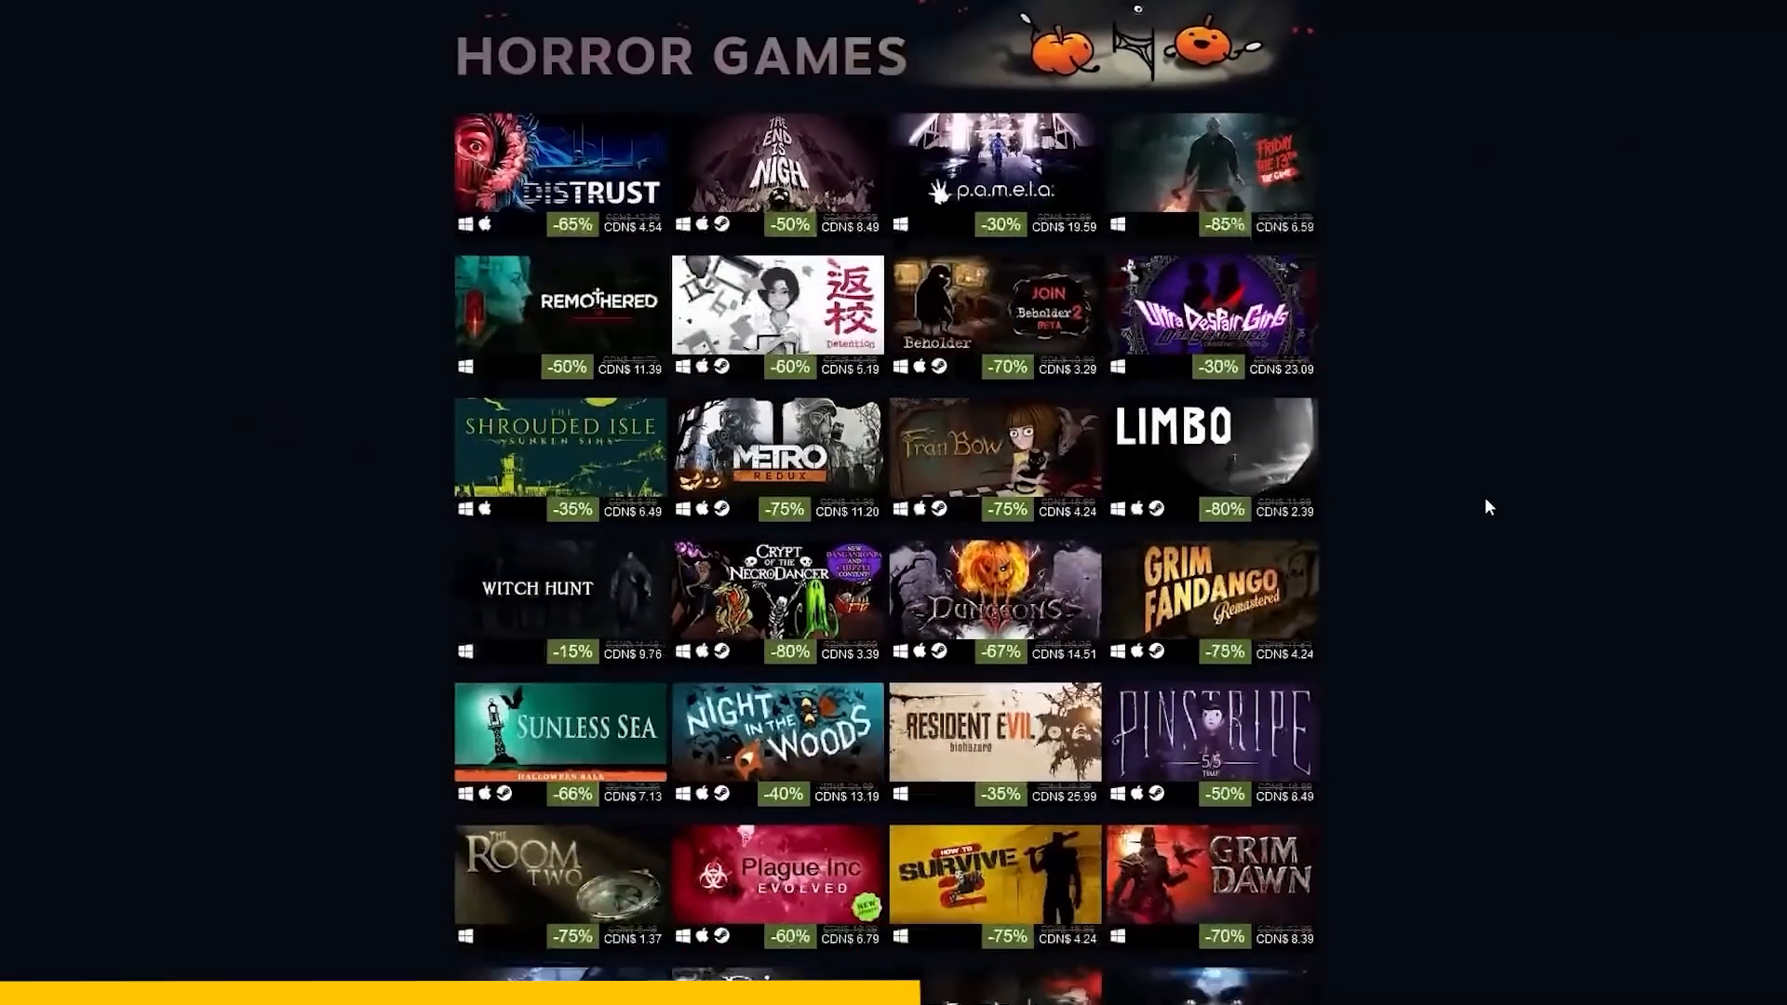
- Fire the scout launcher with RB so the probe flies ahead above the ground
scroll("down", 3)
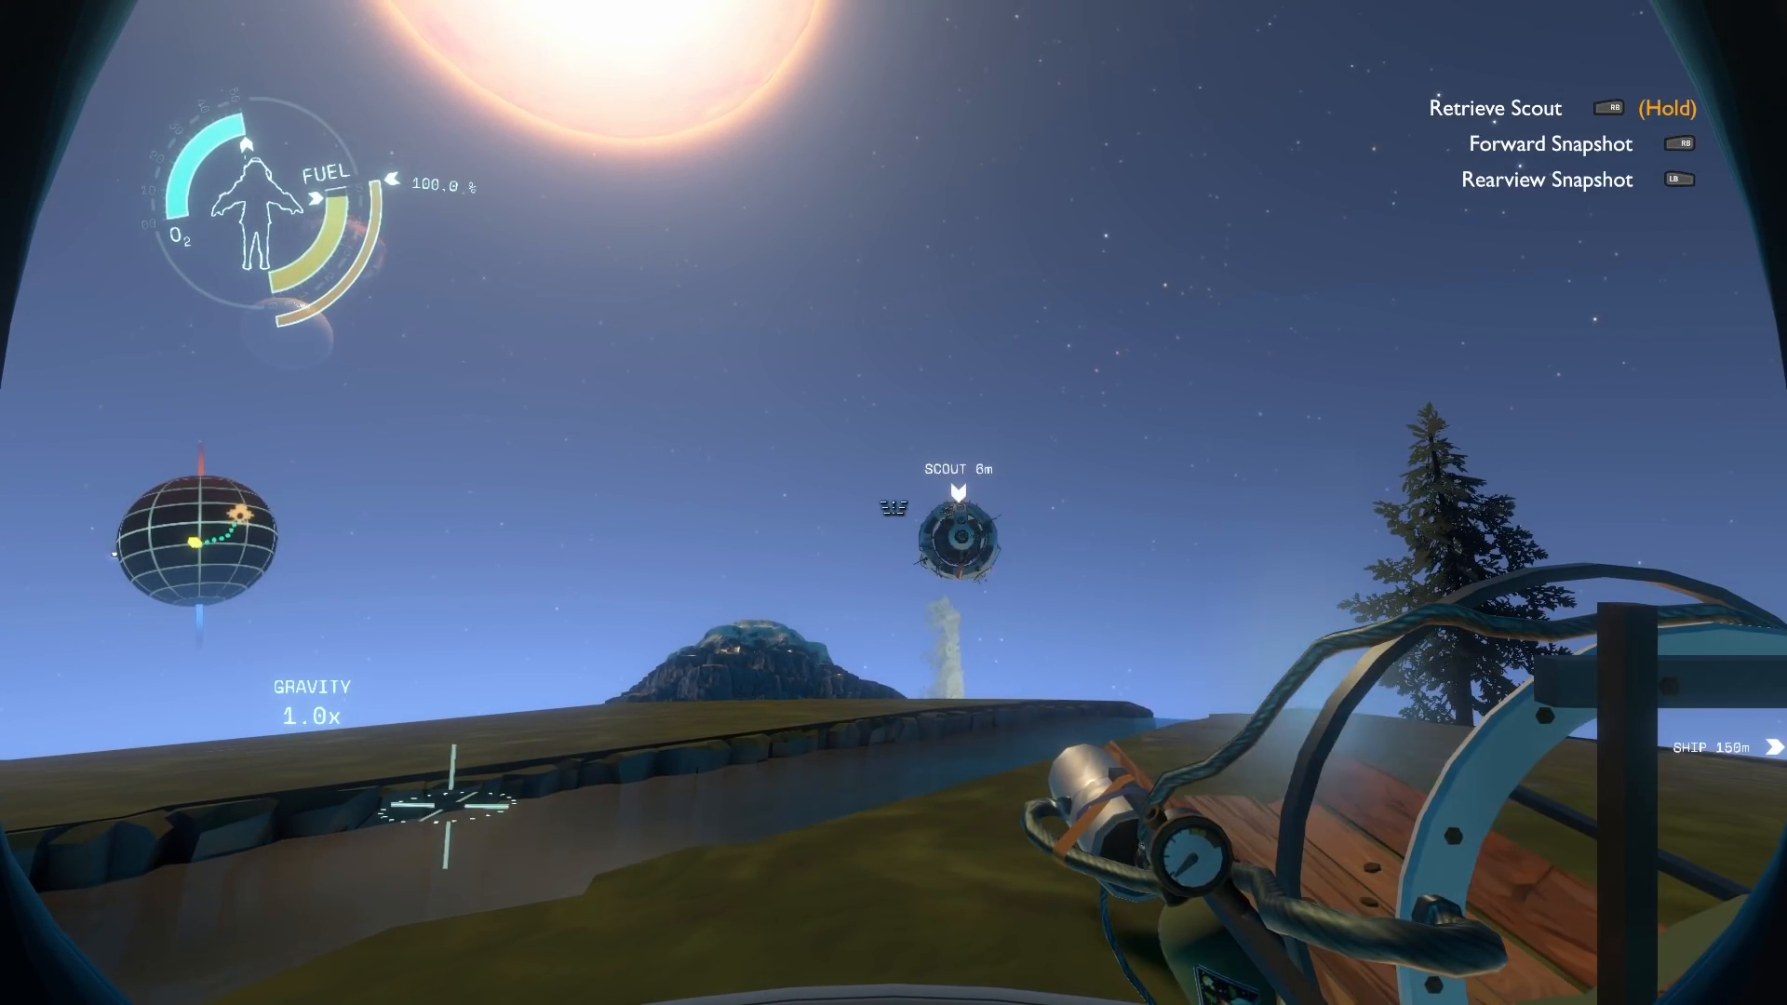
key("RB")
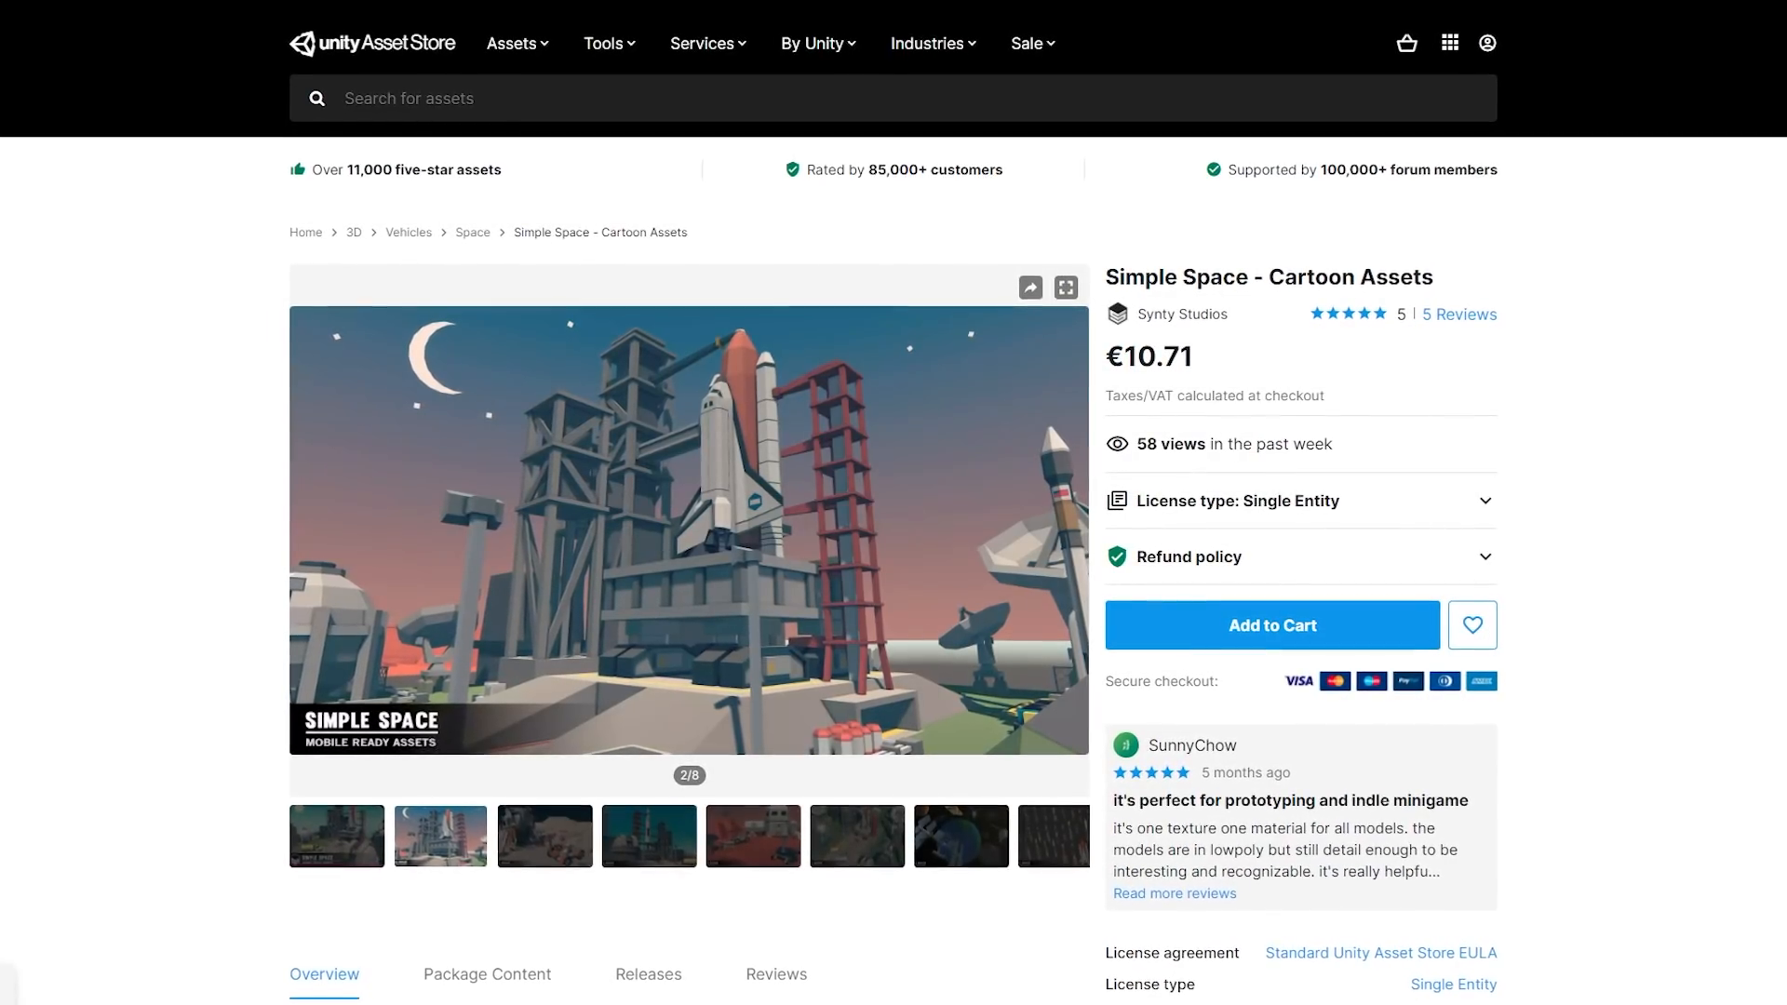
- Scroll back up the Simple Space – Cartoon Assets overview and click on the page
scroll("up", 3)
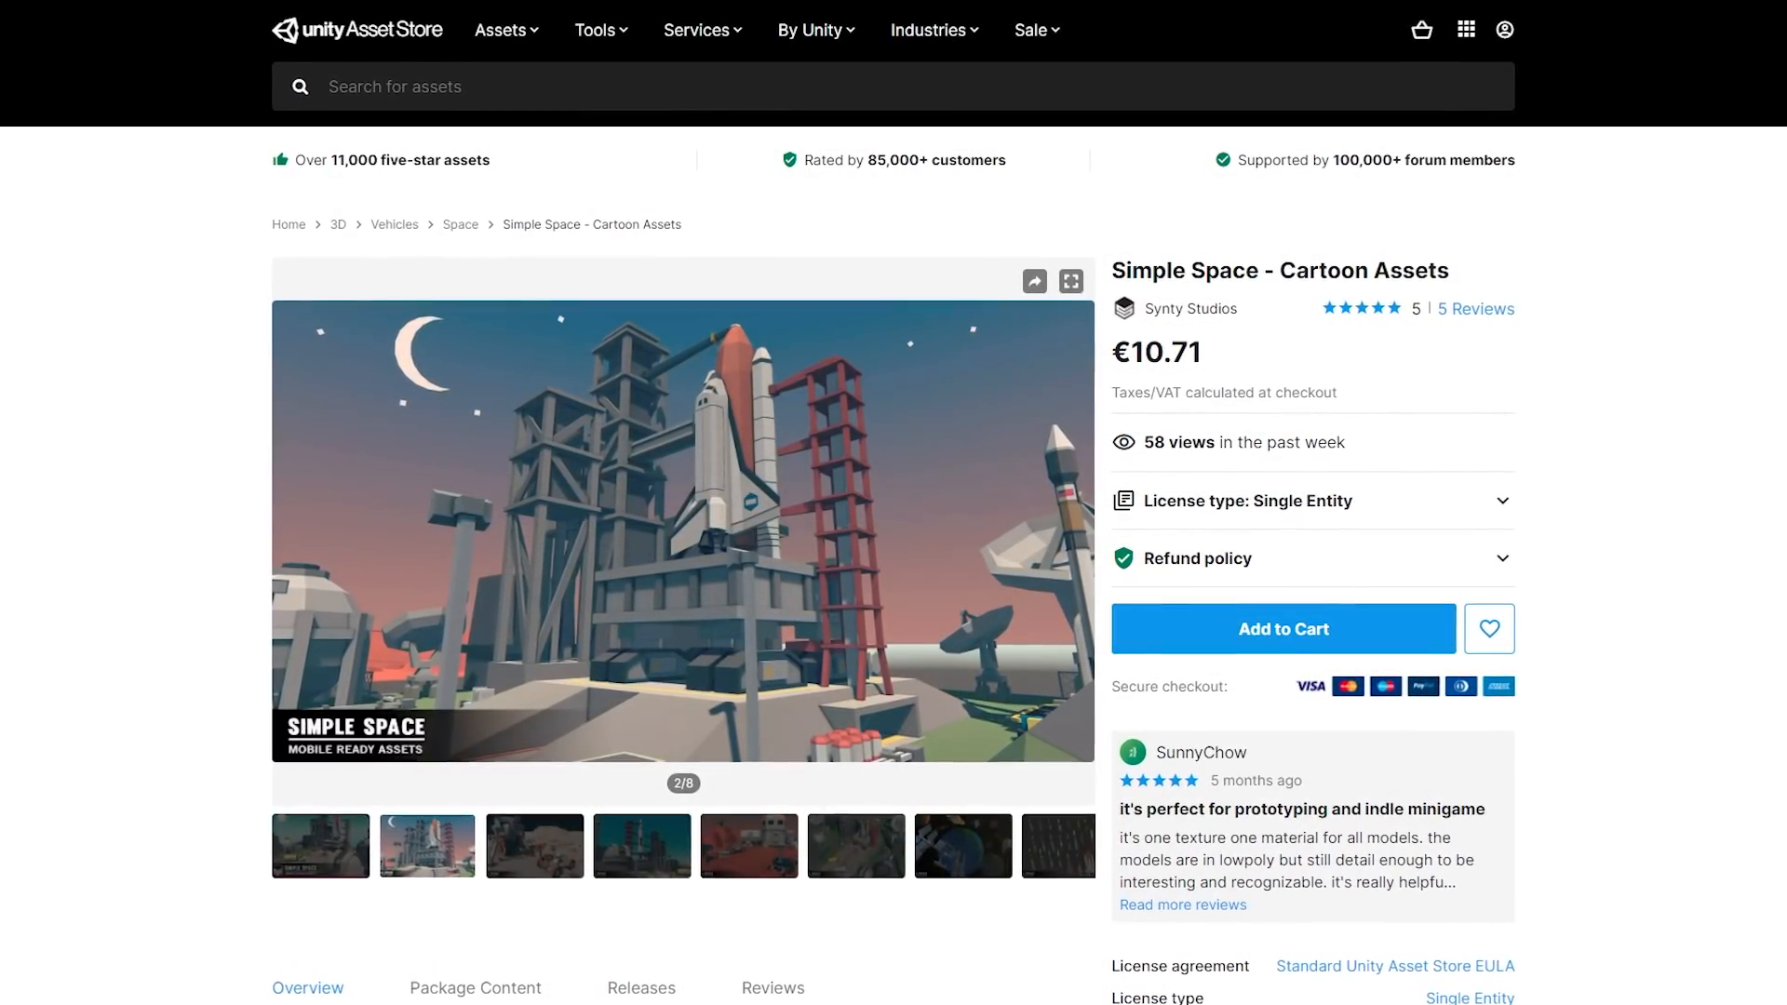
left_click(1070, 280)
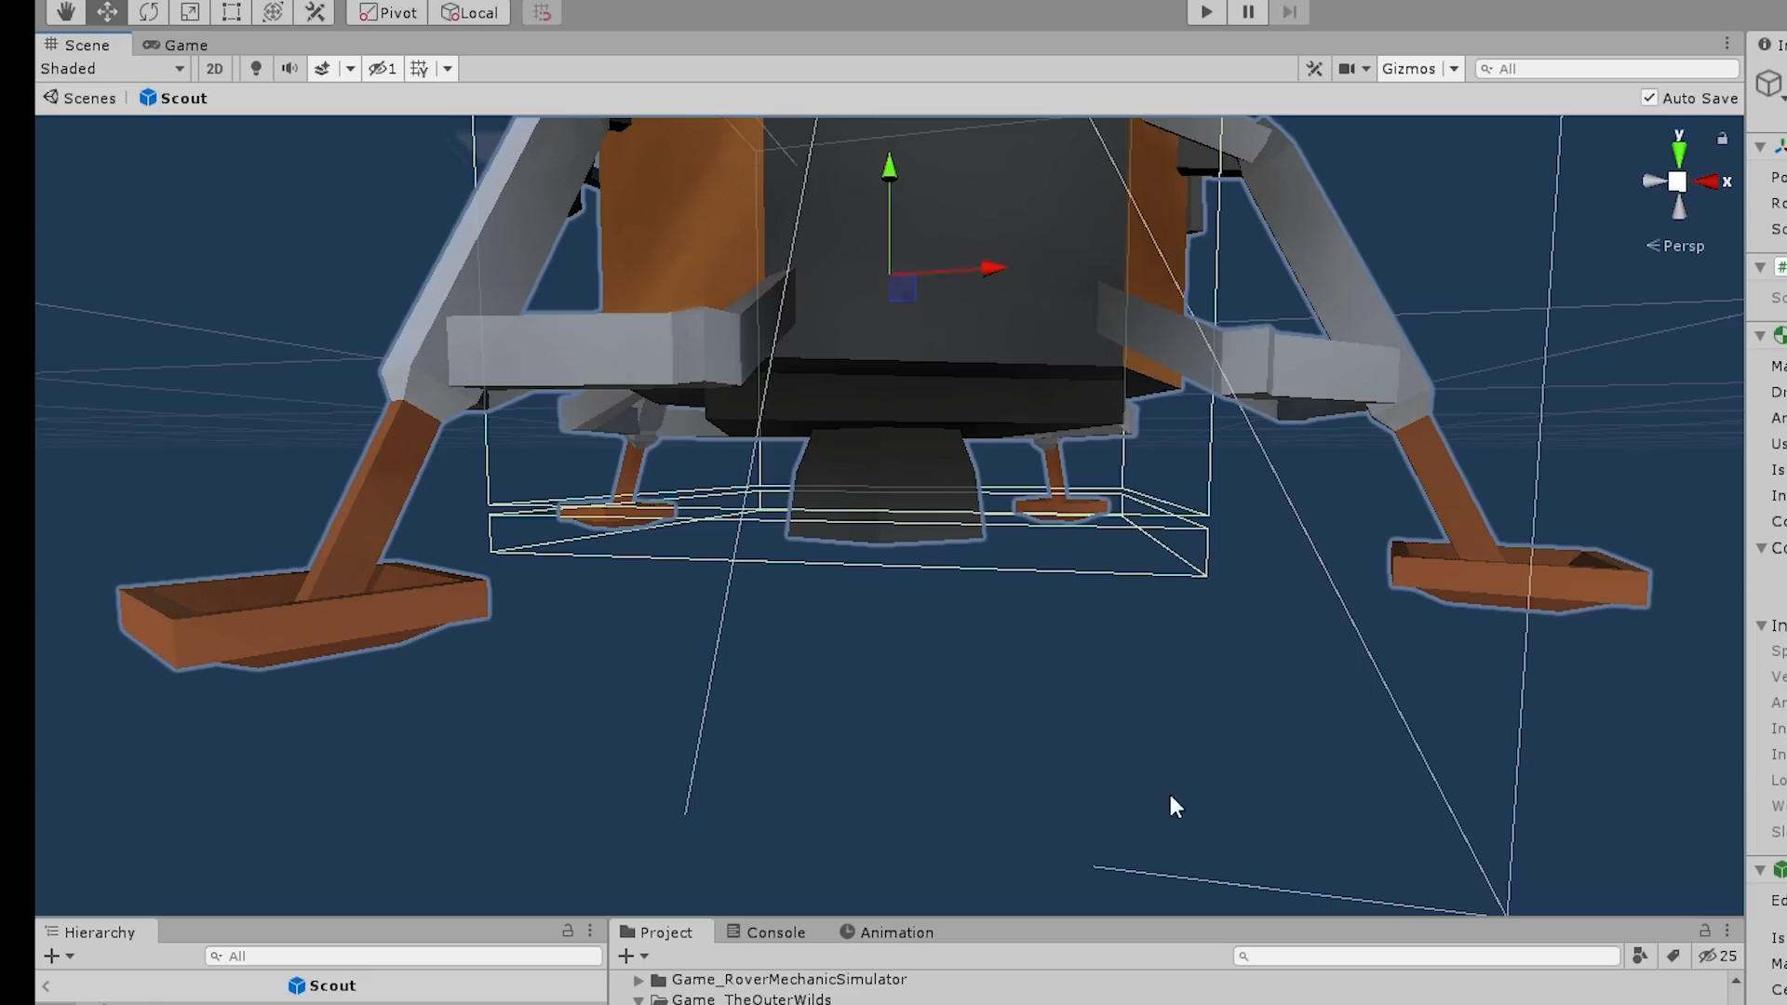
- Switch to the Unity editor to work on the lander-based Scout prefab
left_click(1204, 12)
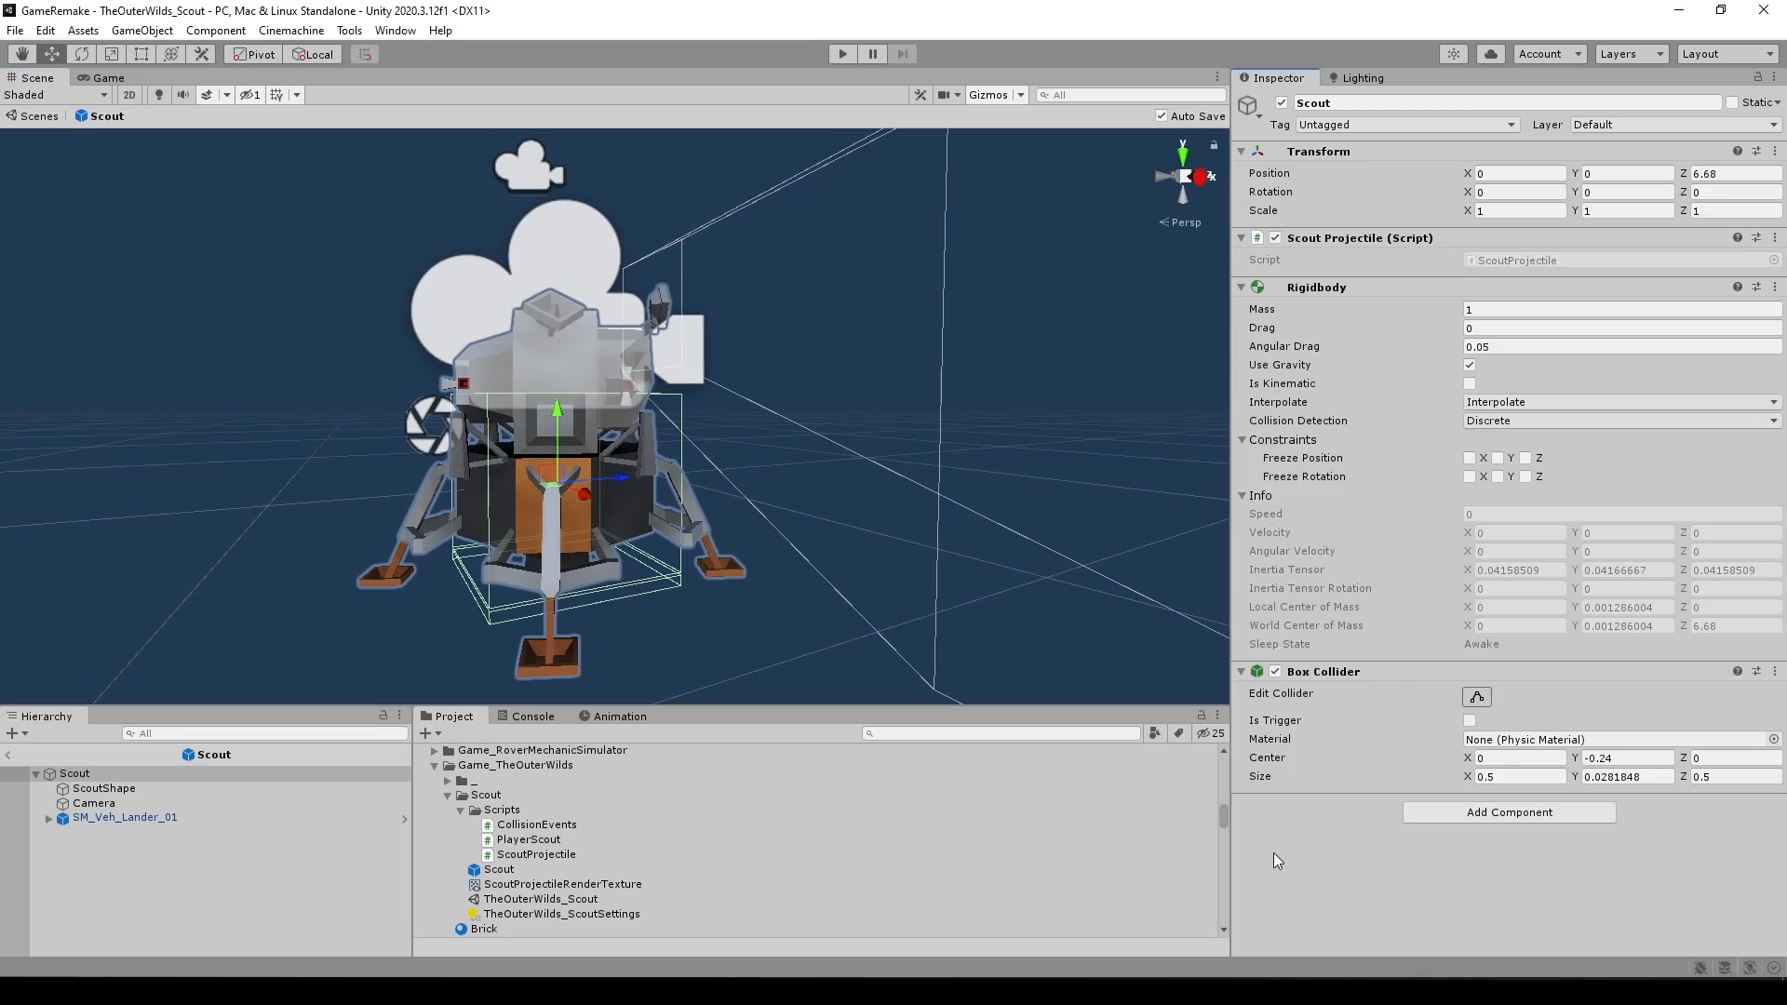
left_click(1274, 671)
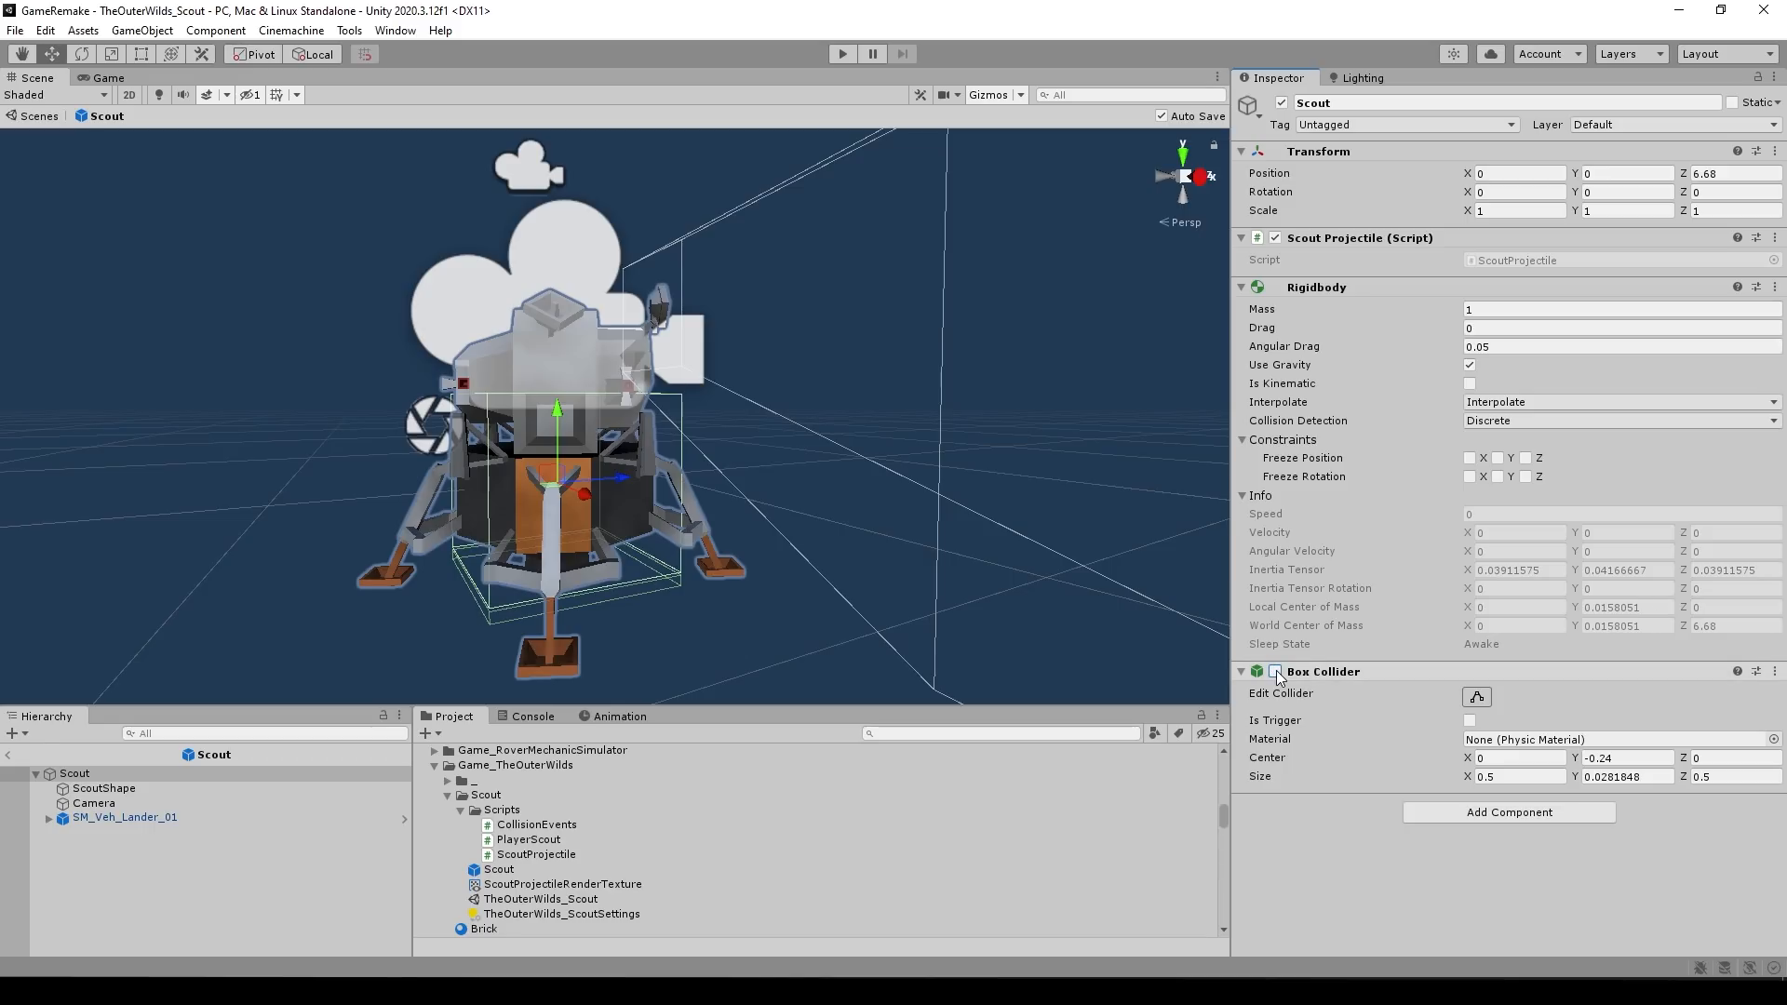
left_click(1275, 672)
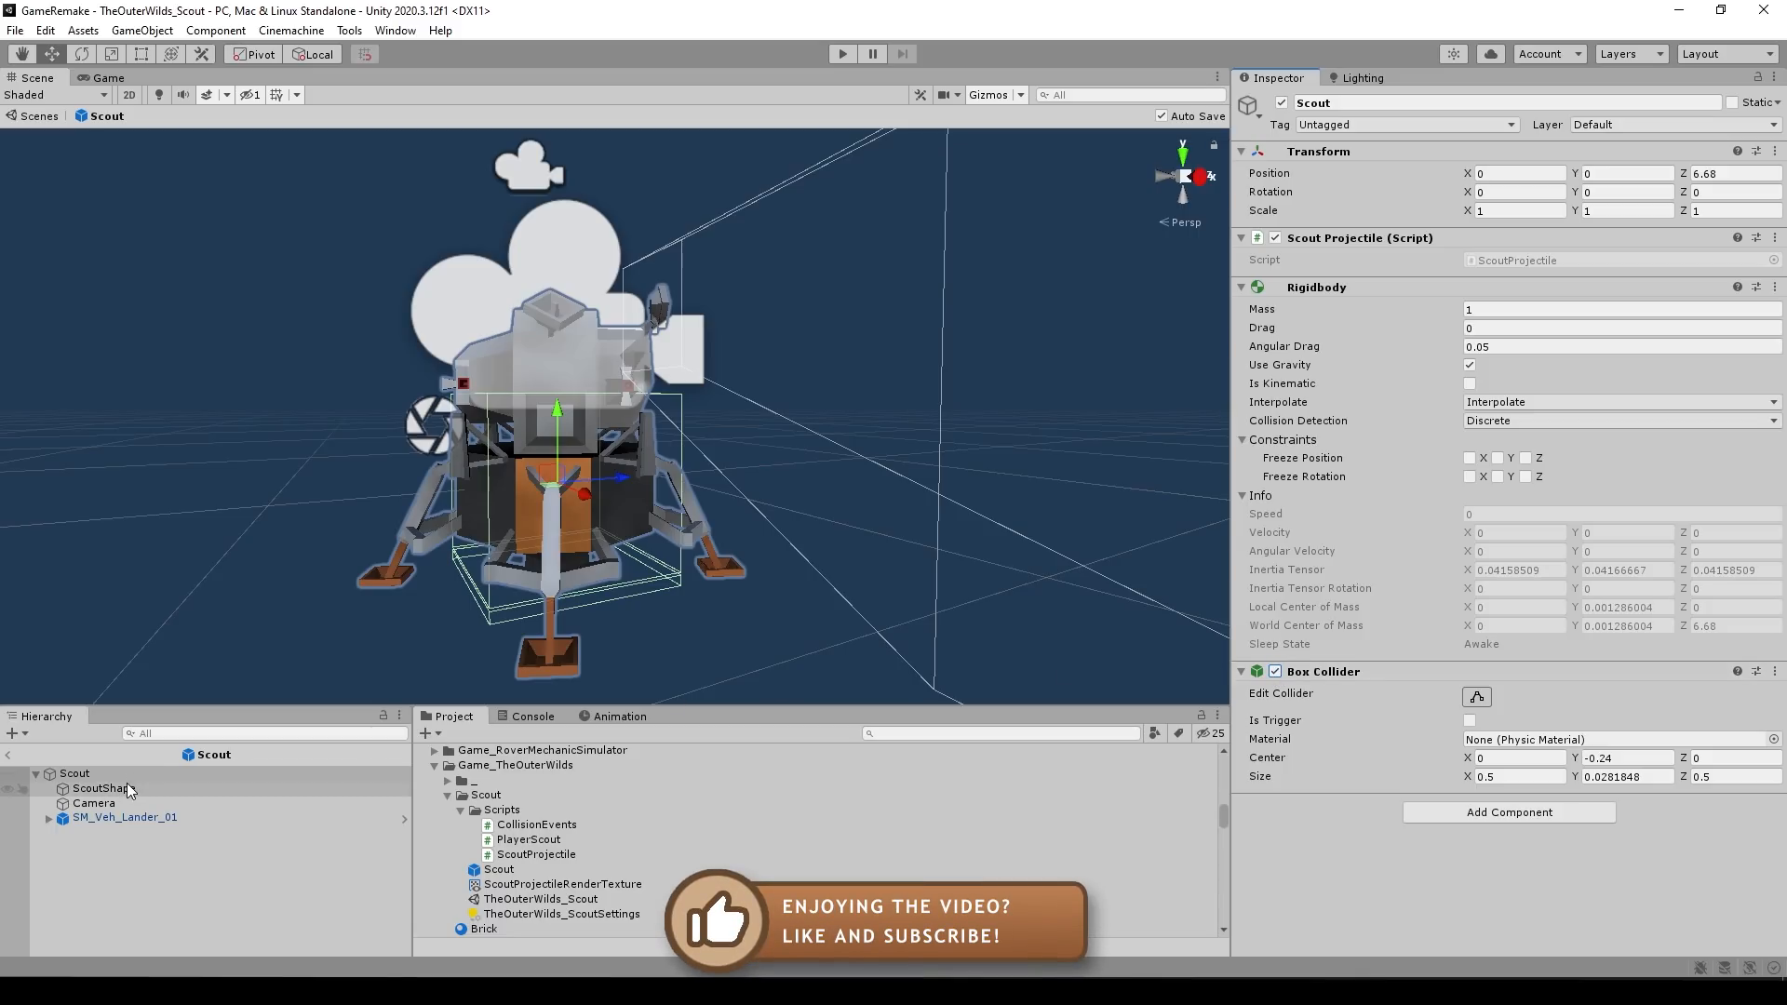
left_click(104, 787)
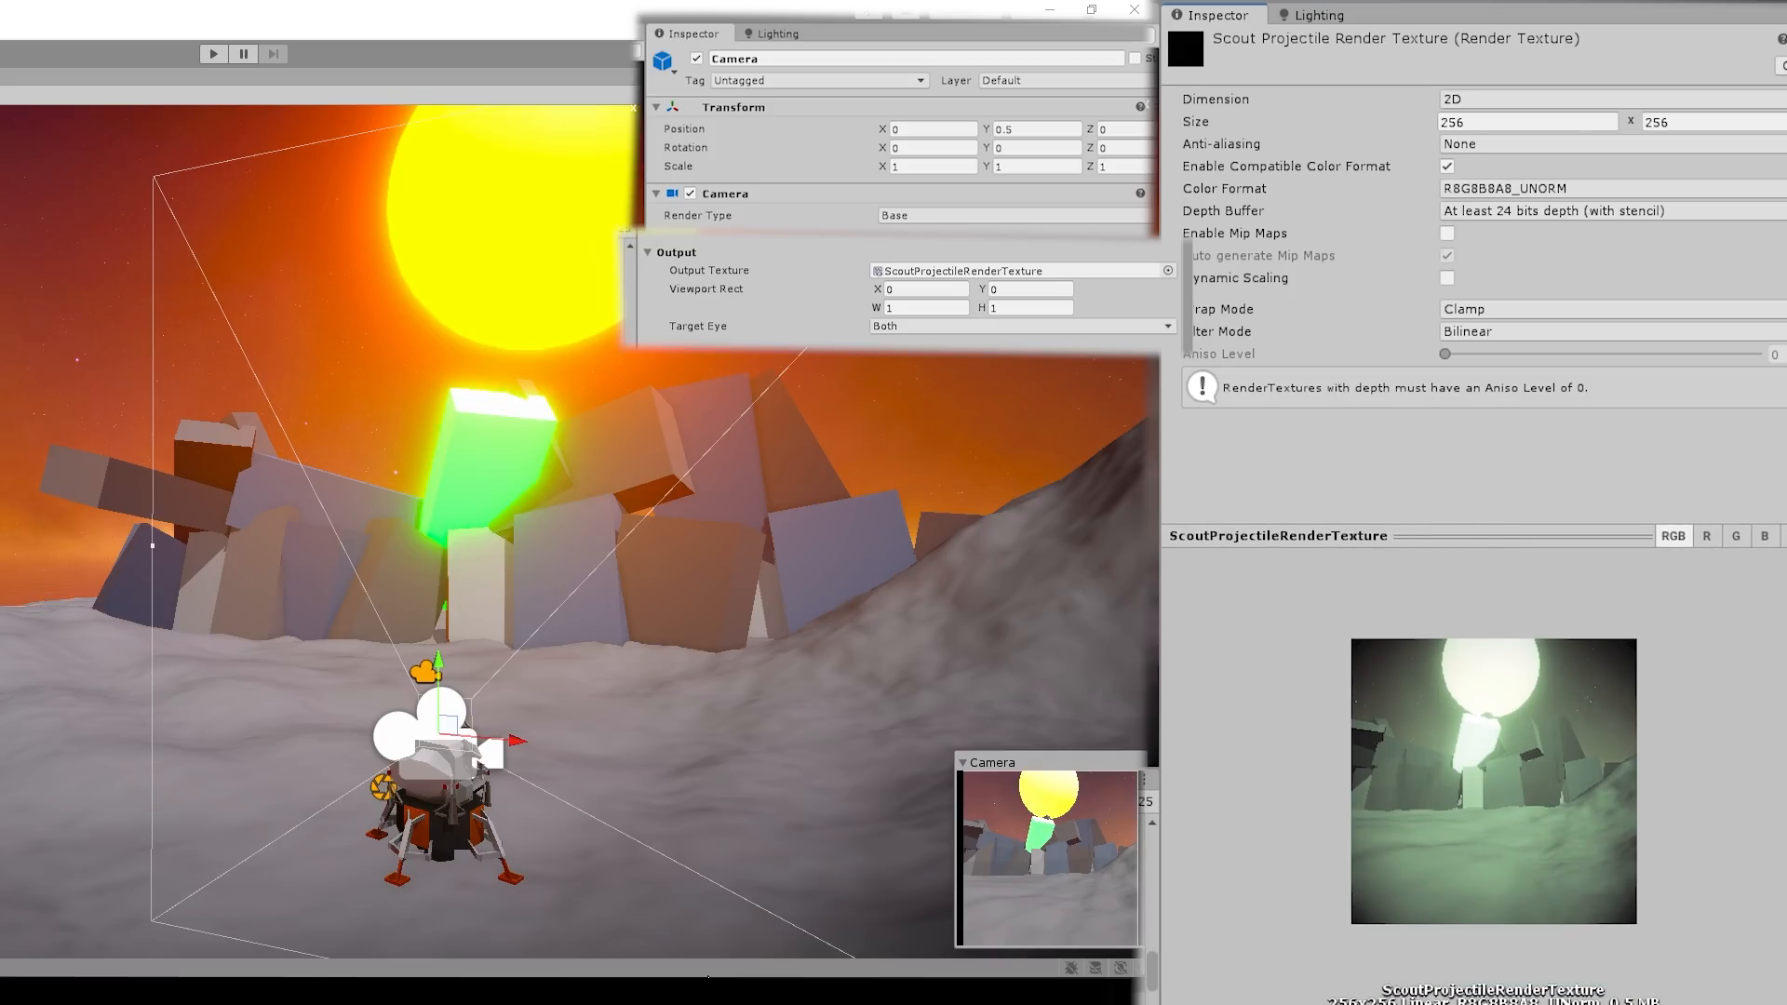
- Open a context menu while routing the camera into ScoutProjectileRenderTexture
right_click(405, 853)
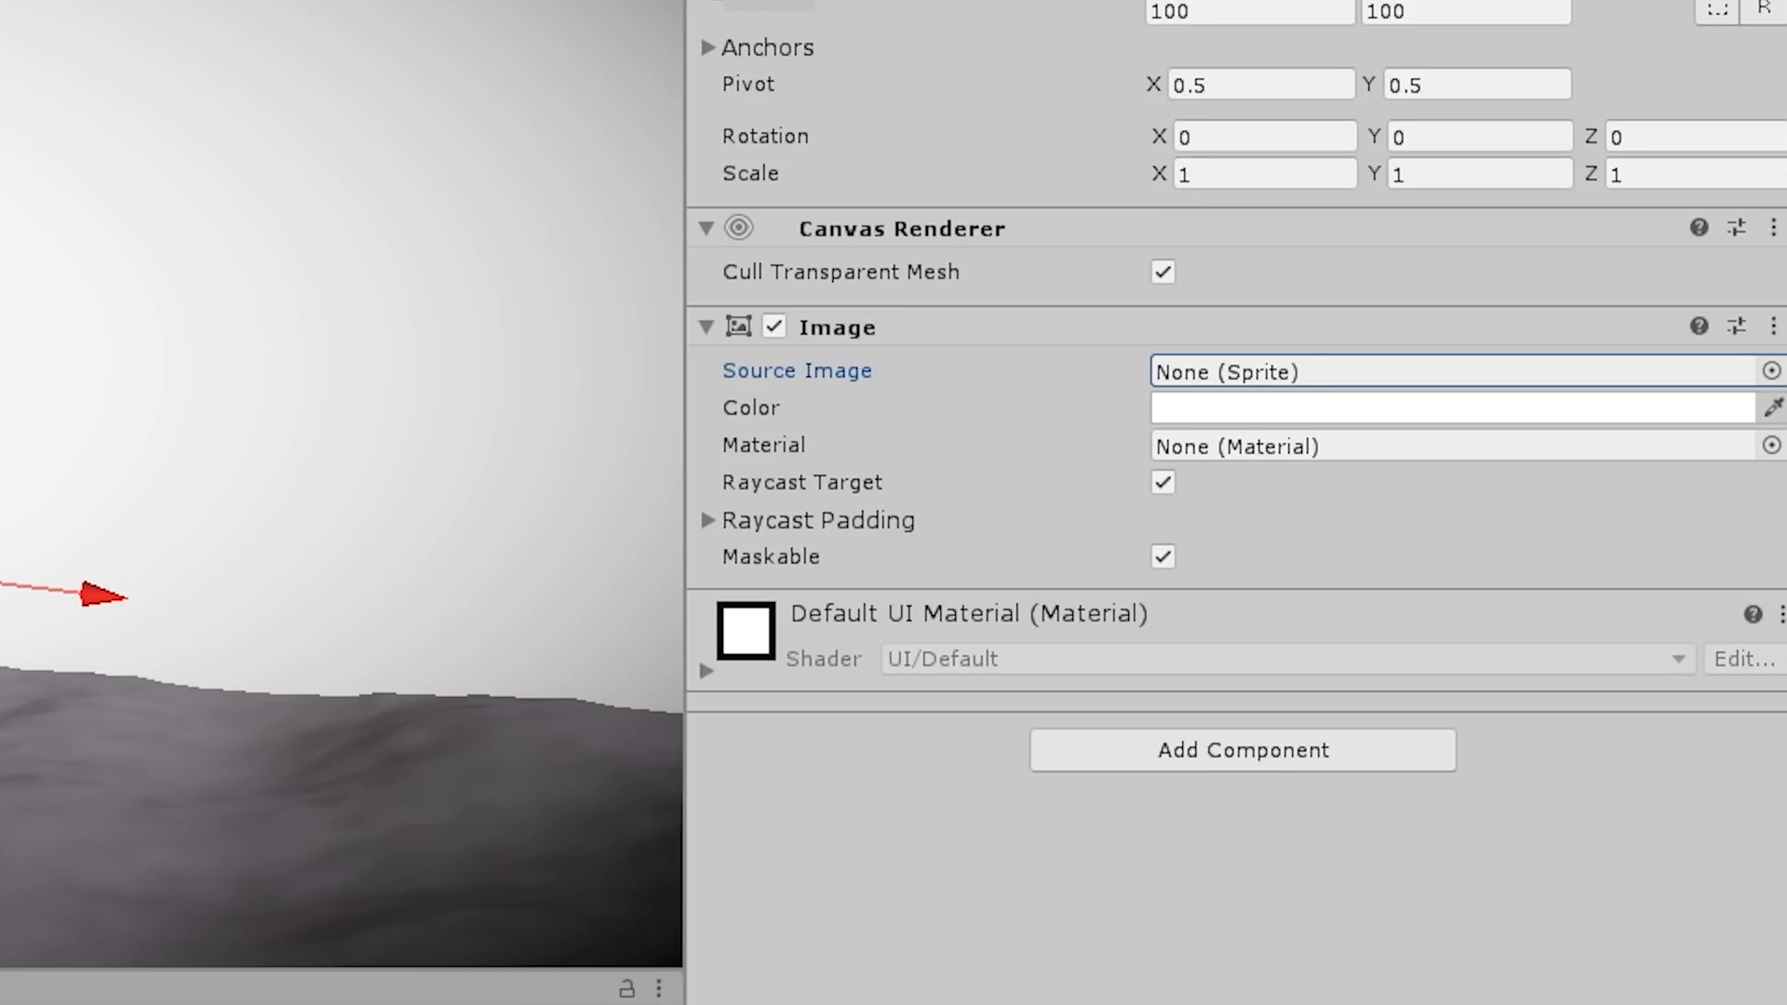
mouse_move(1070, 397)
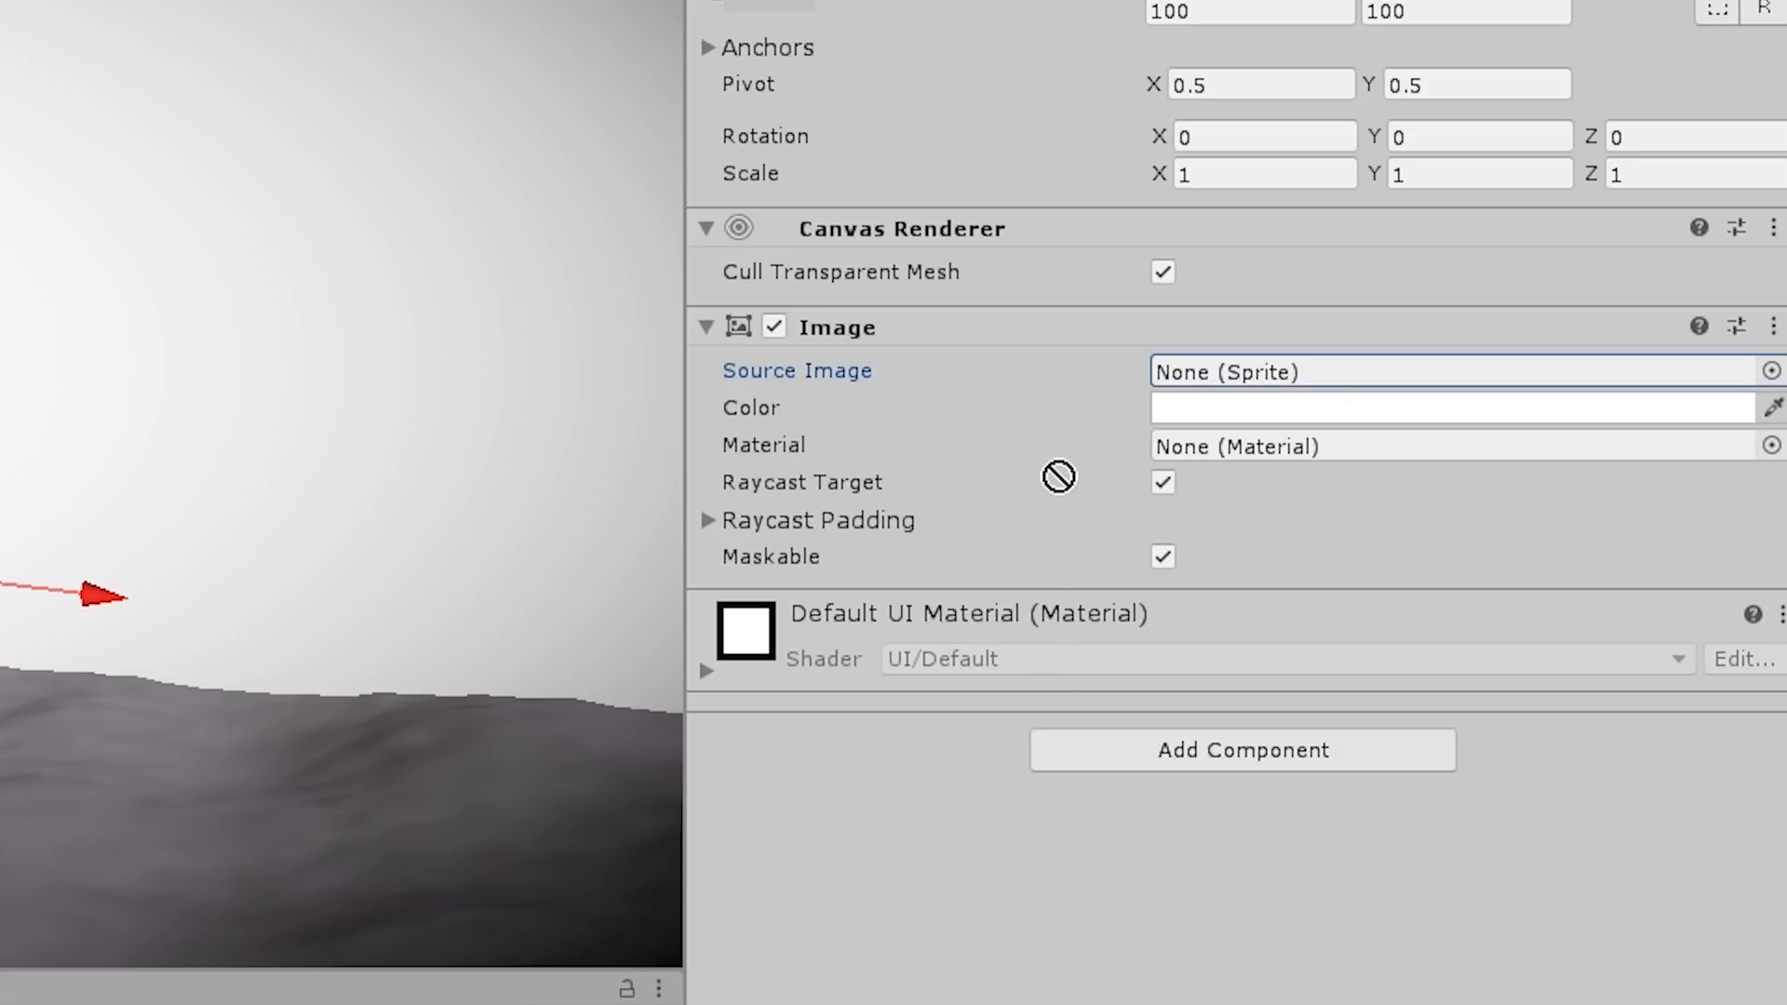
mouse_move(1234, 372)
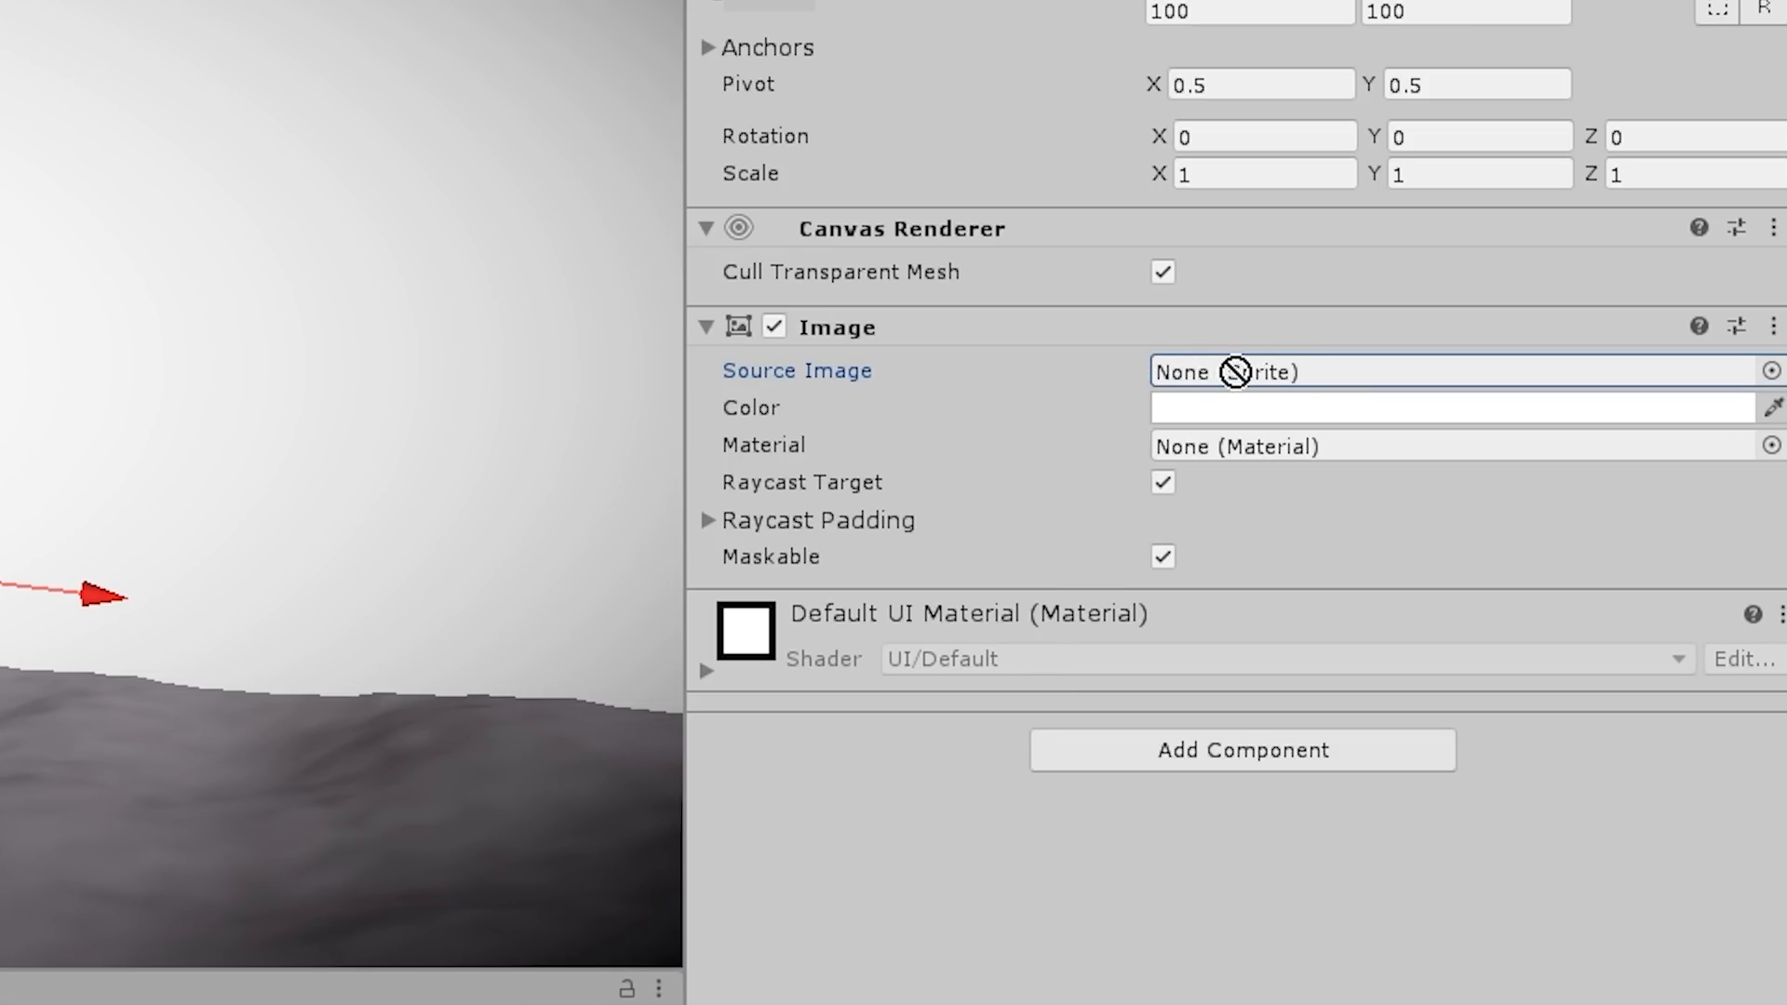
- Search 'shad' while setting up the Raw Image with ScoutProjectileRenderTexture
type("shad")
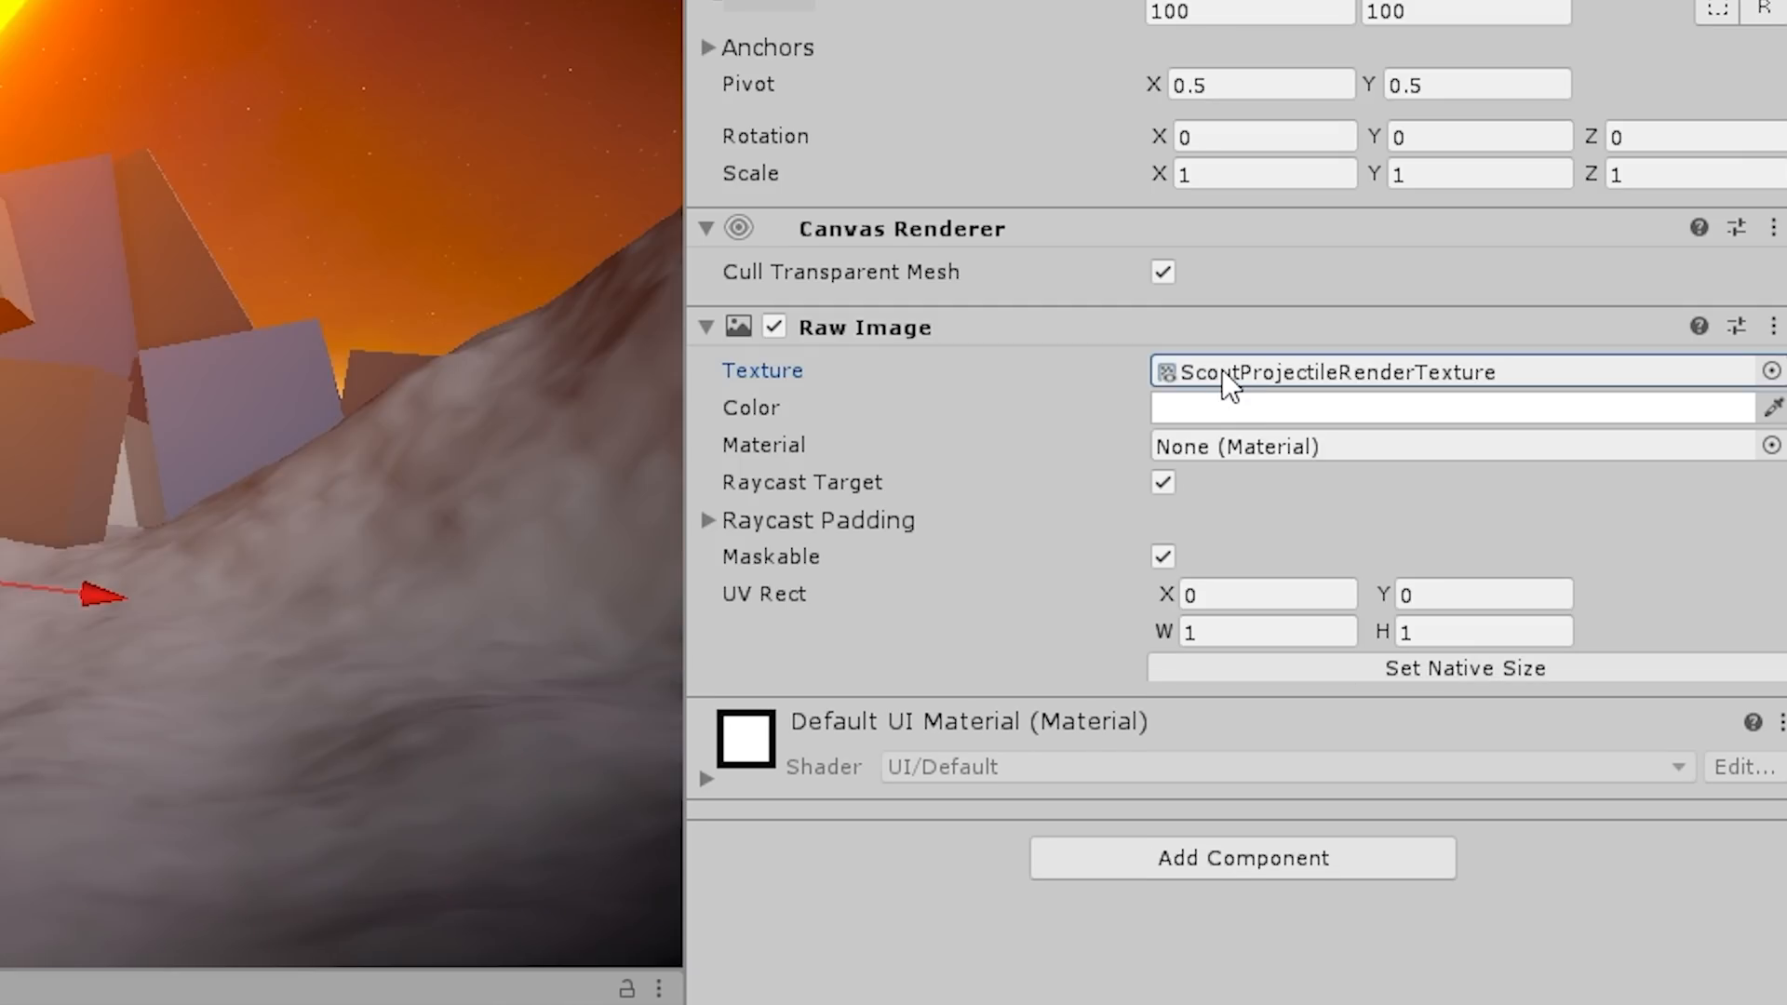
mouse_move(1022, 395)
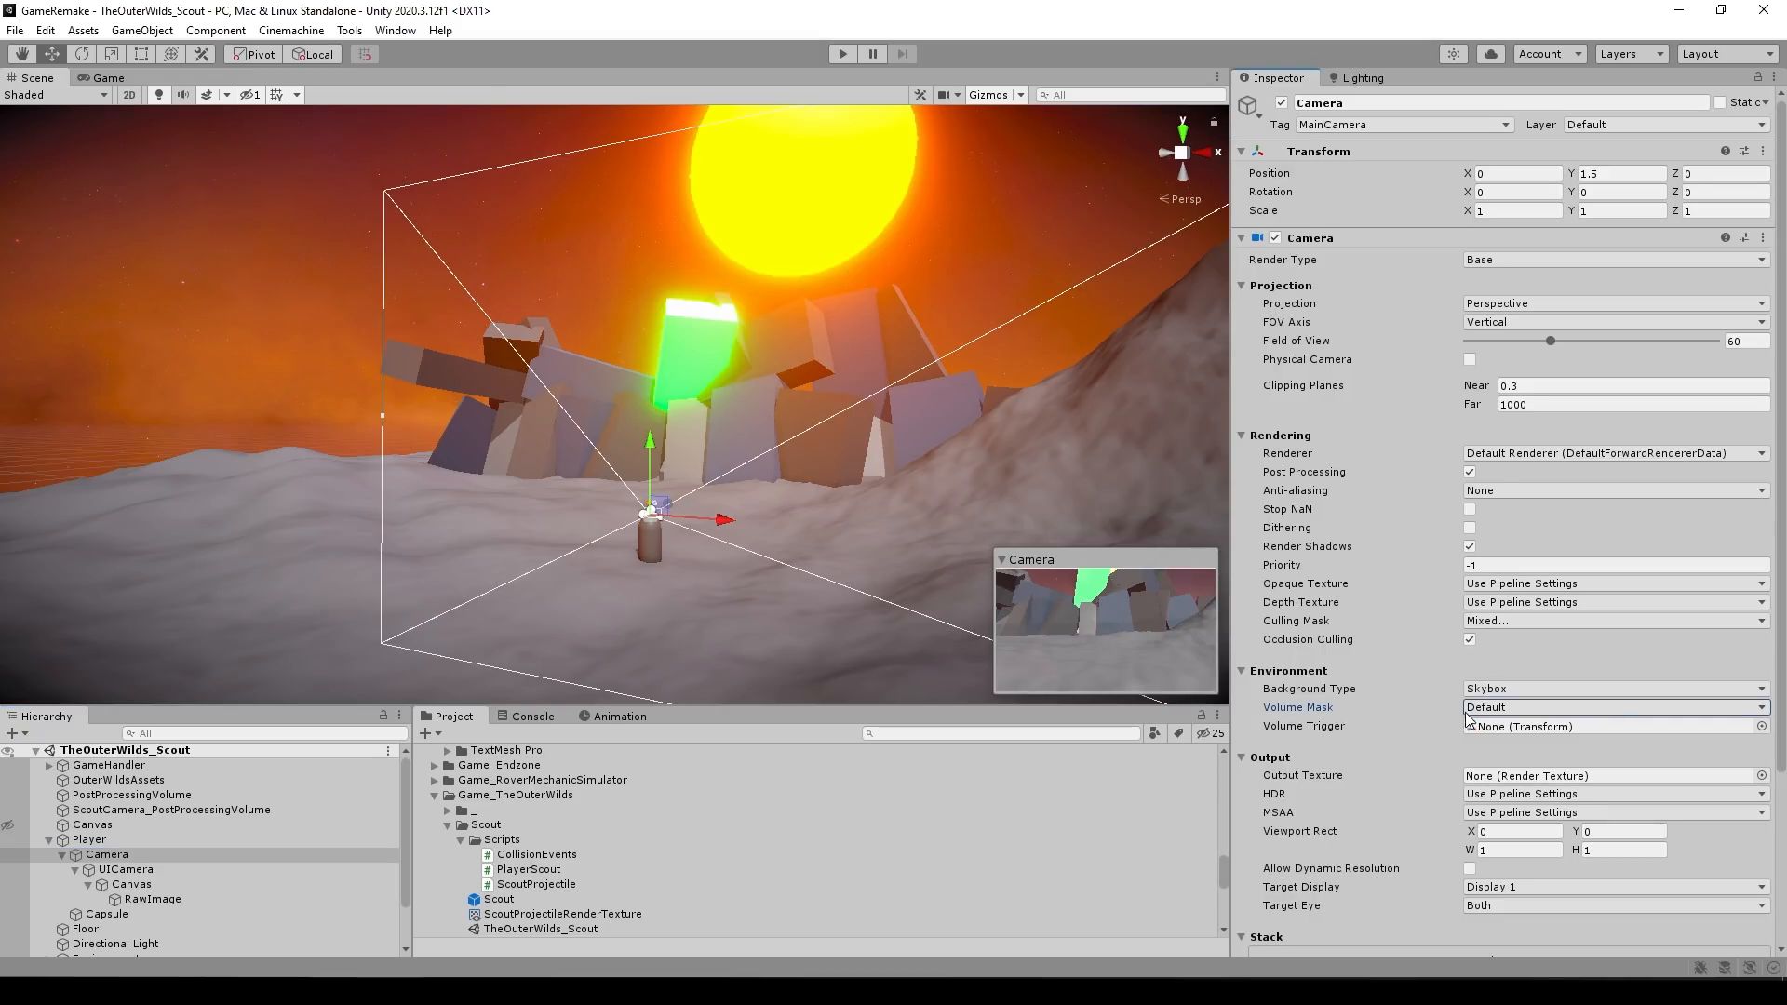
- Put ScoutCamera_PostProcessingVolume on the ScoutCameraPP layer
left_click(1613, 707)
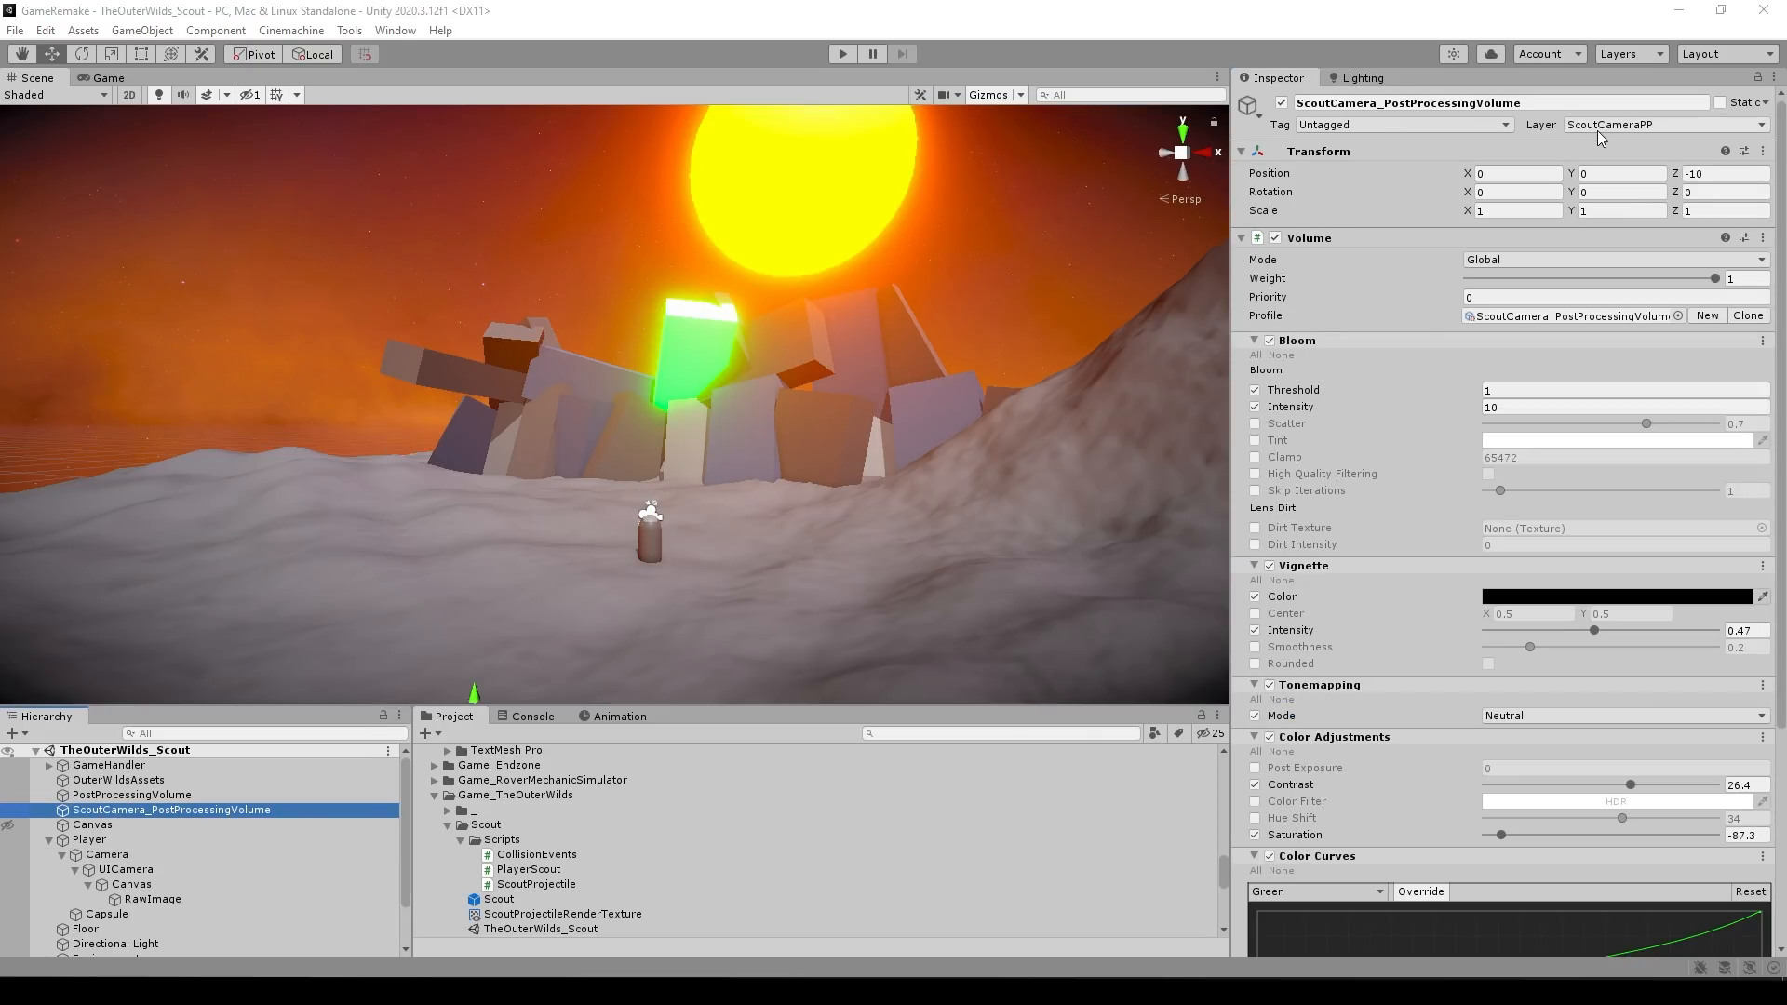
left_click(1664, 124)
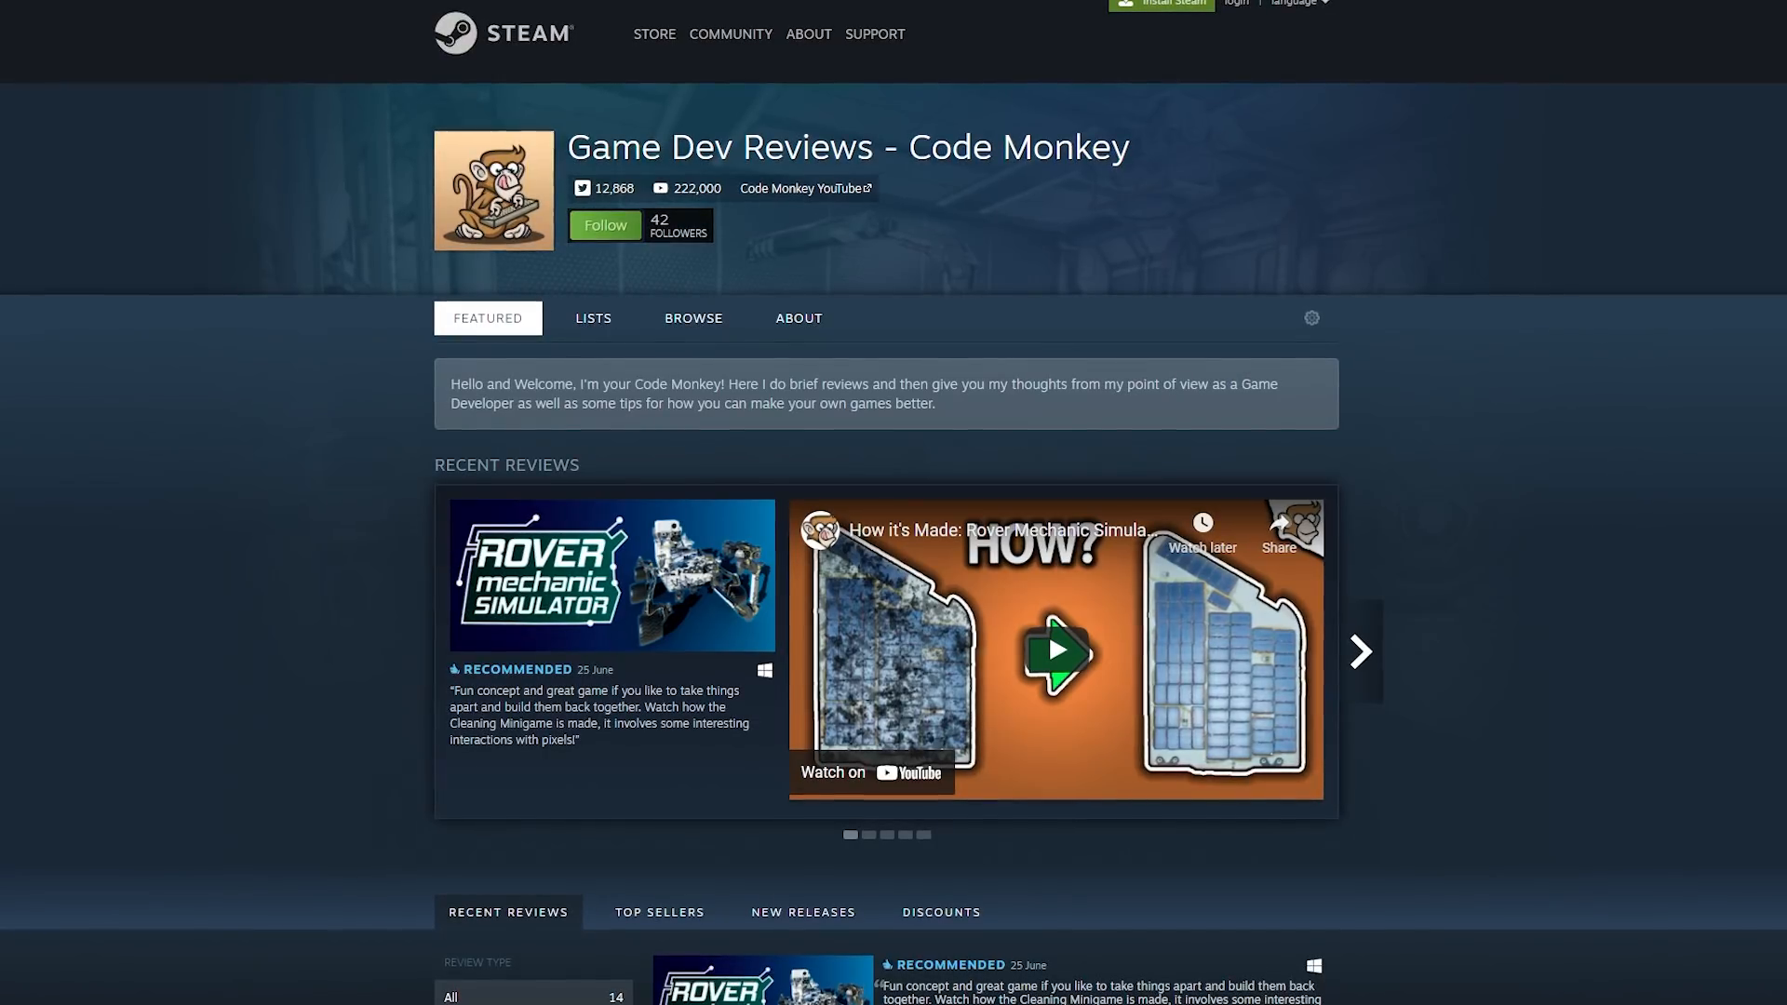
- Scroll down the Code Monkey curator page below the Rover Mechanic Simulator review
scroll("down", 3)
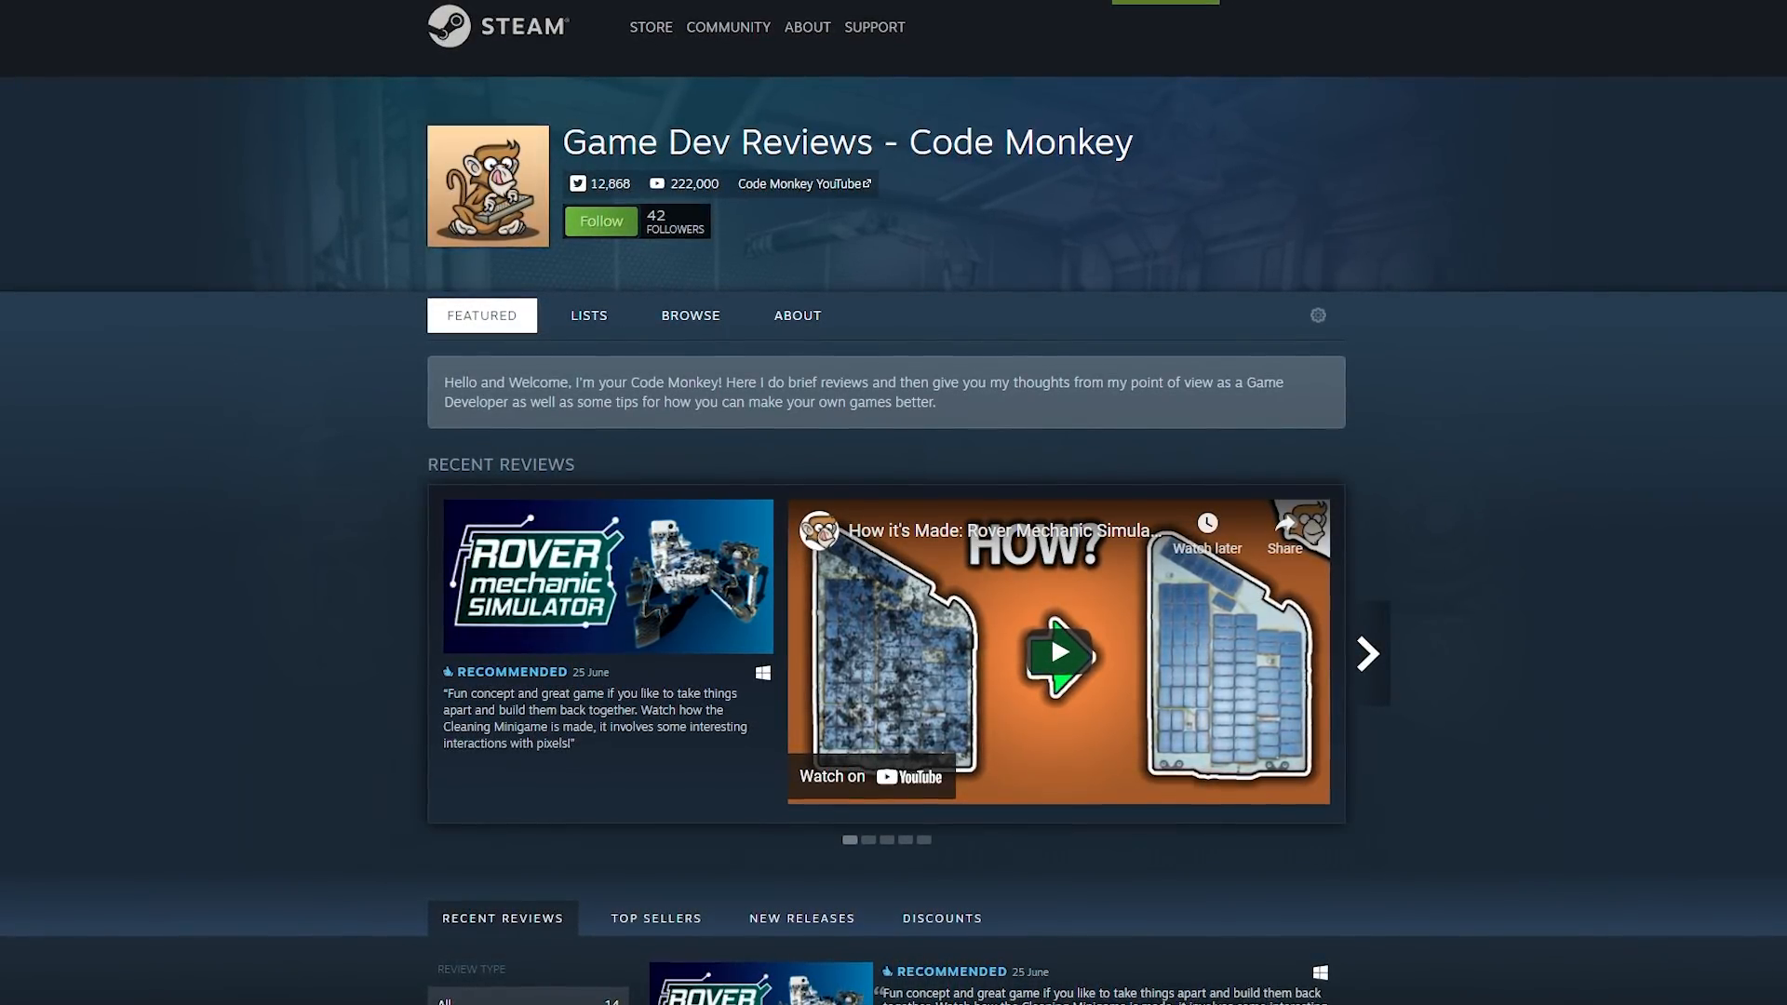